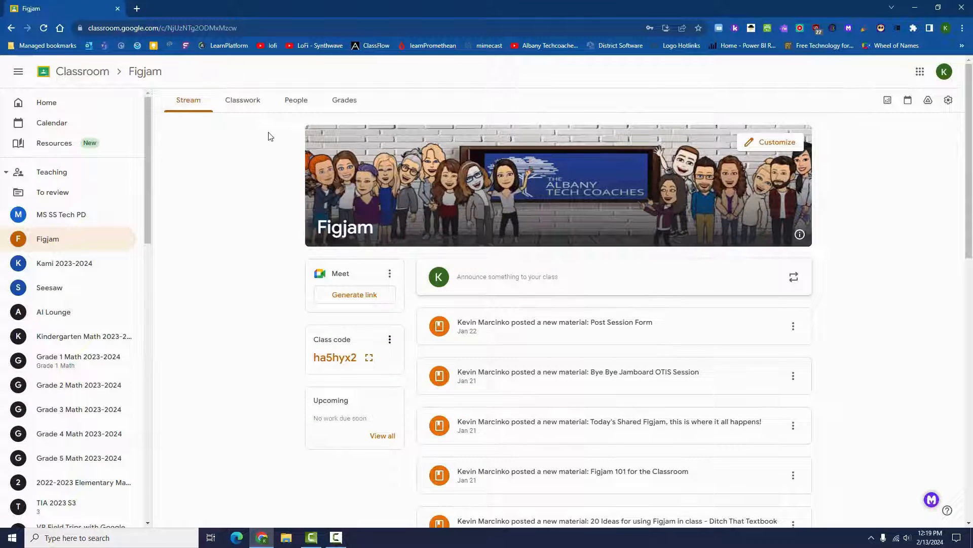
pyautogui.moveTo(243, 101)
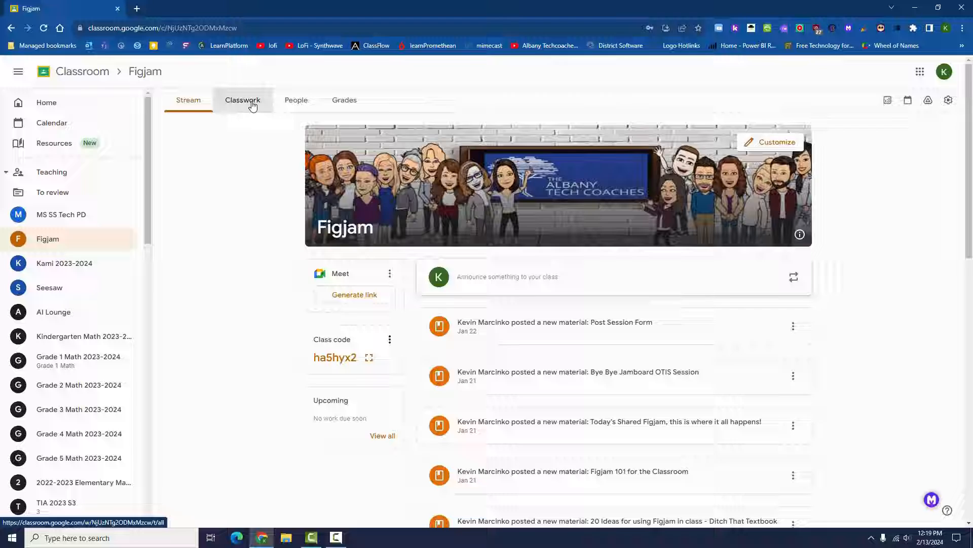
# - Show the Figjam class's Classwork page with materials grouped by topic
pyautogui.click(243, 100)
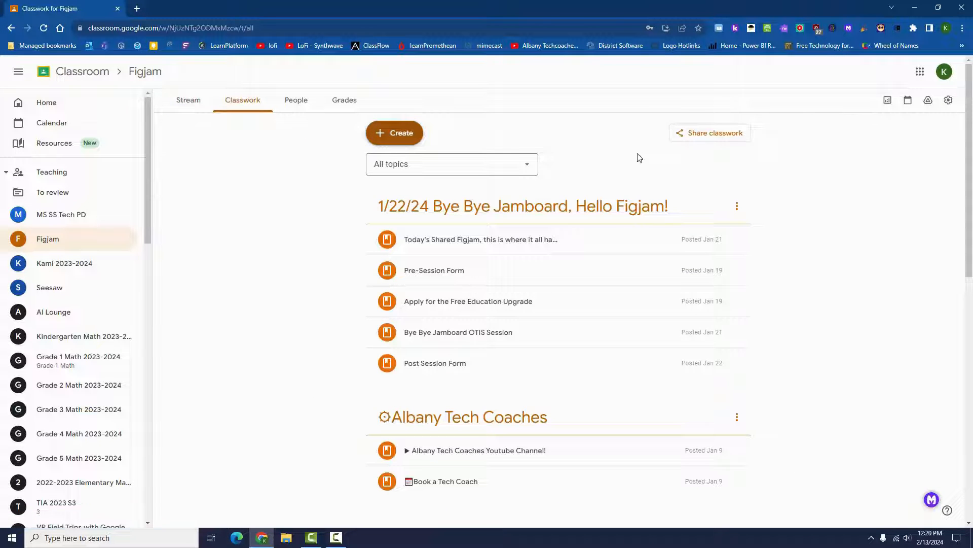
# - Enable 'Allow teachers to access via link', copy the share link into an email draft, and return to Figjam
pyautogui.click(710, 133)
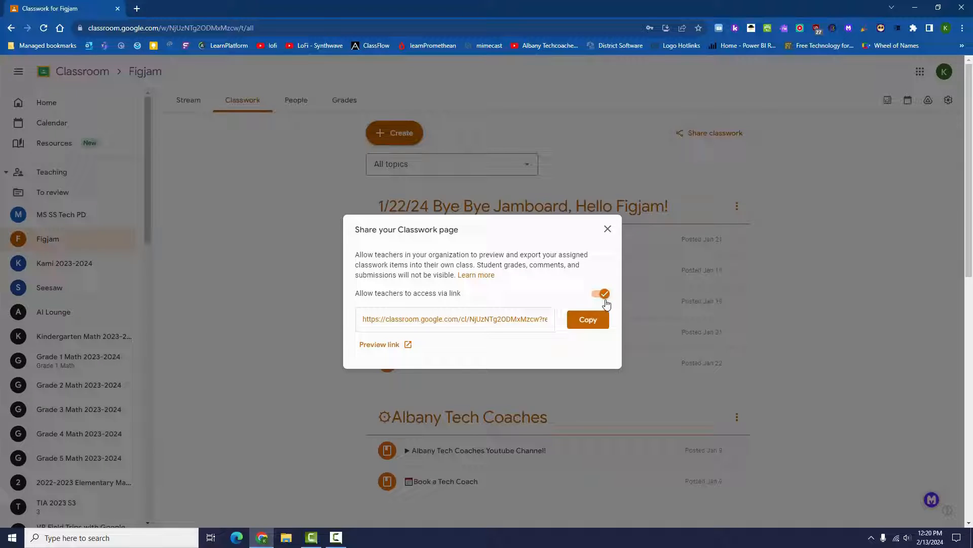
pyautogui.click(587, 319)
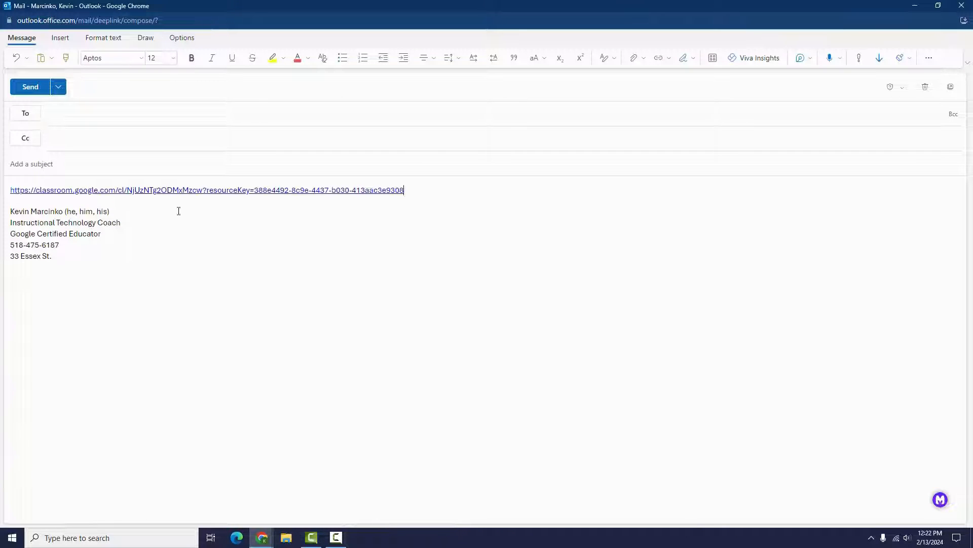
pyautogui.moveTo(261, 537)
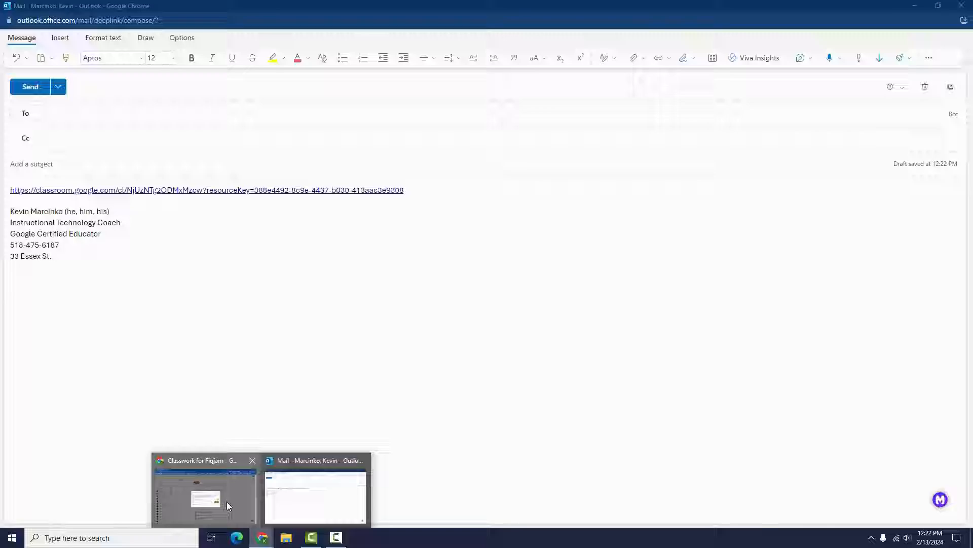
pyautogui.click(204, 497)
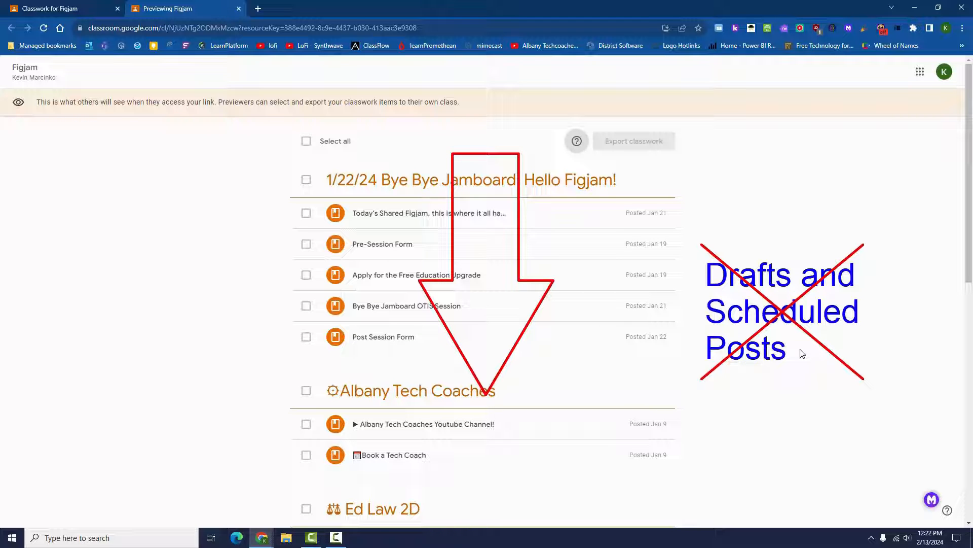
# - View the shared Figjam classwork preview as a receiving teacher sees it
pyautogui.click(117, 8)
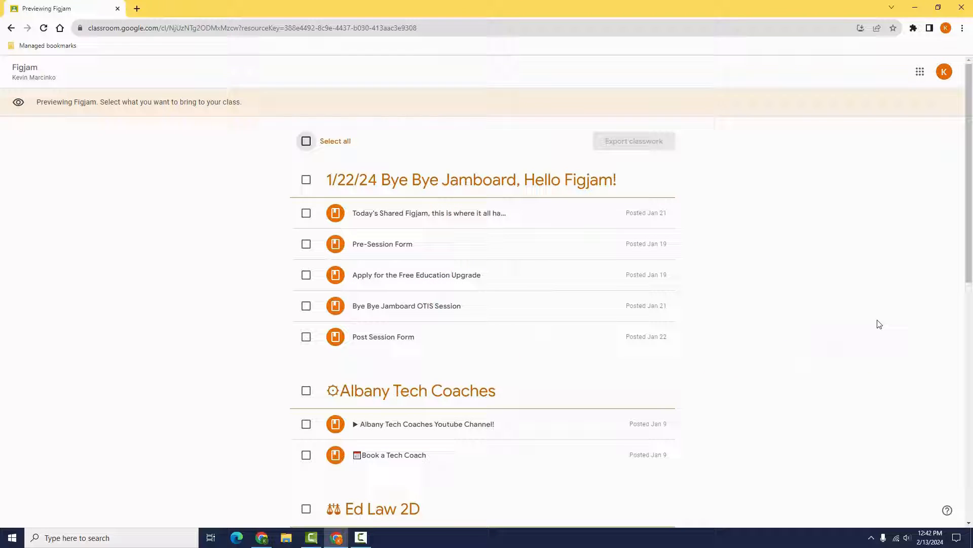
pyautogui.moveTo(305, 138)
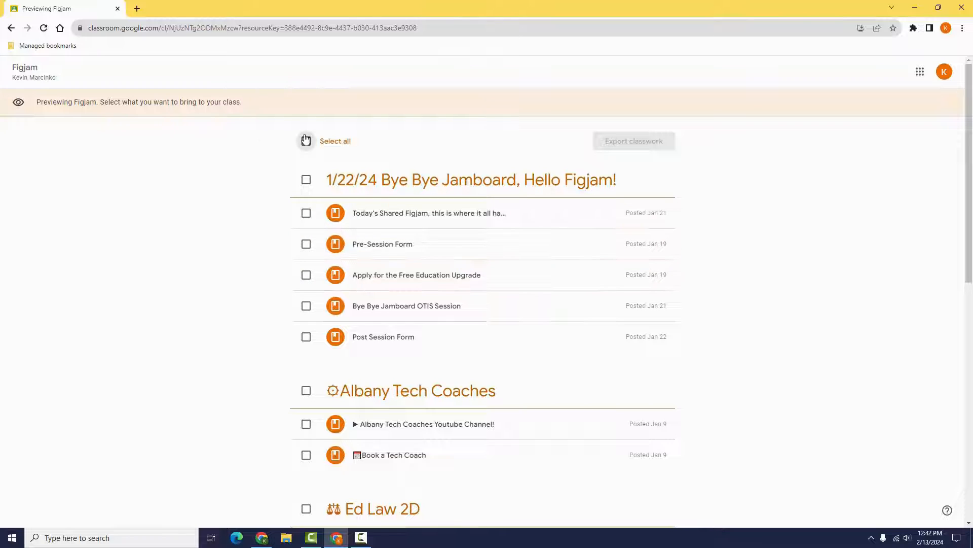
# - Export four selected Figjam items as drafts into the Shared Classwork class
pyautogui.click(305, 141)
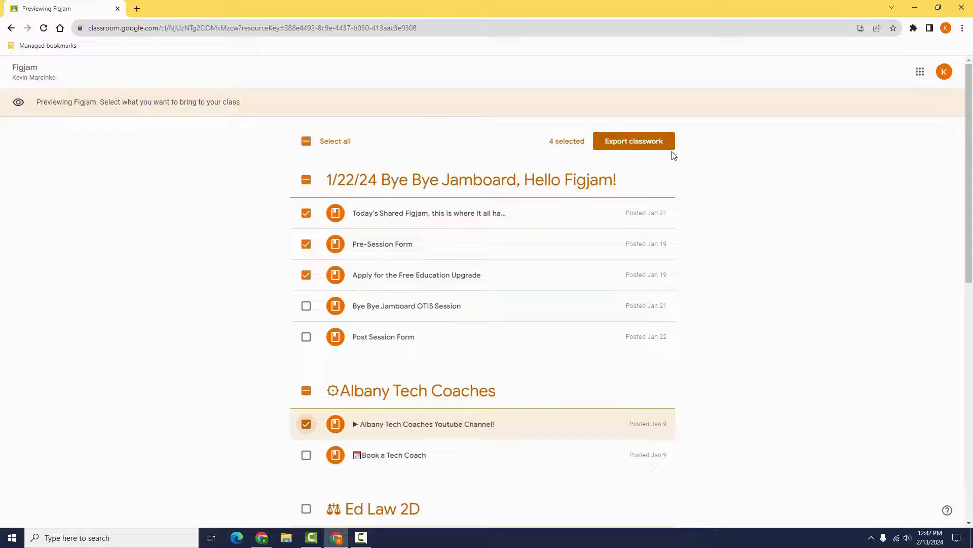
pyautogui.click(633, 141)
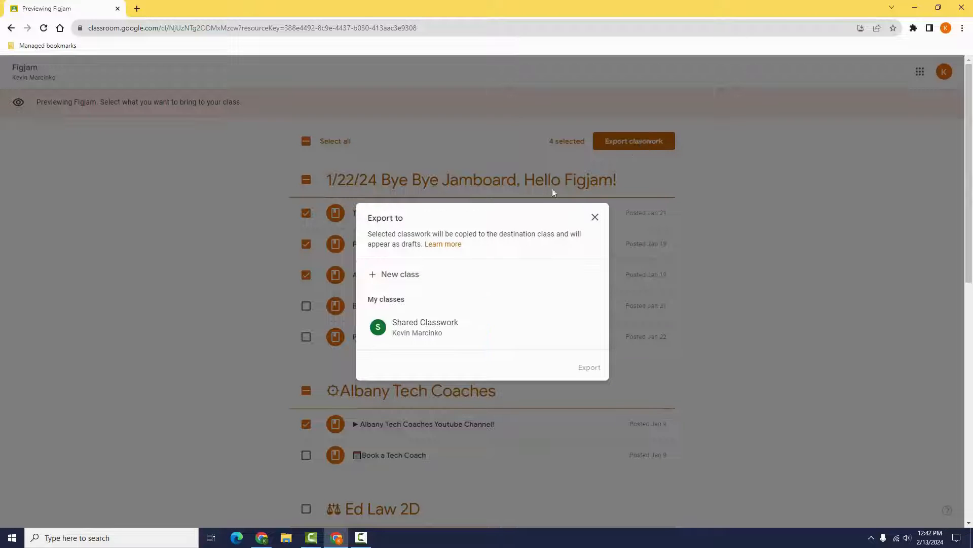
pyautogui.click(425, 327)
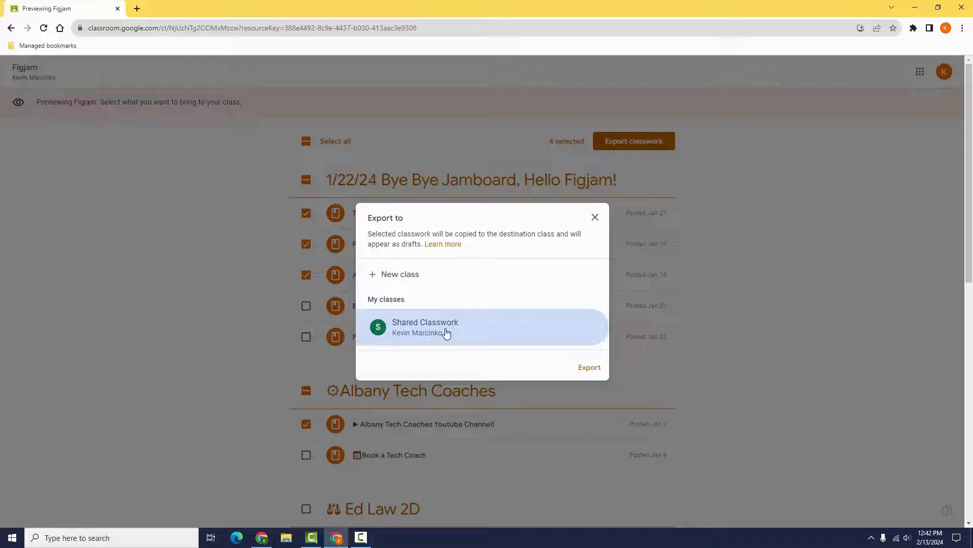
pyautogui.click(588, 367)
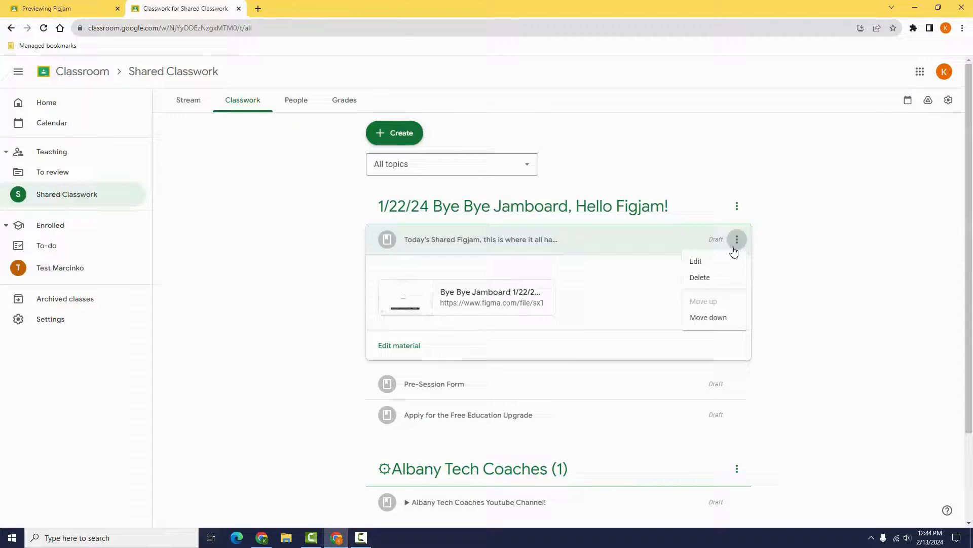
# - Open the Today's Shared Figjam draft's material editor via its three-dot menu
pyautogui.click(695, 261)
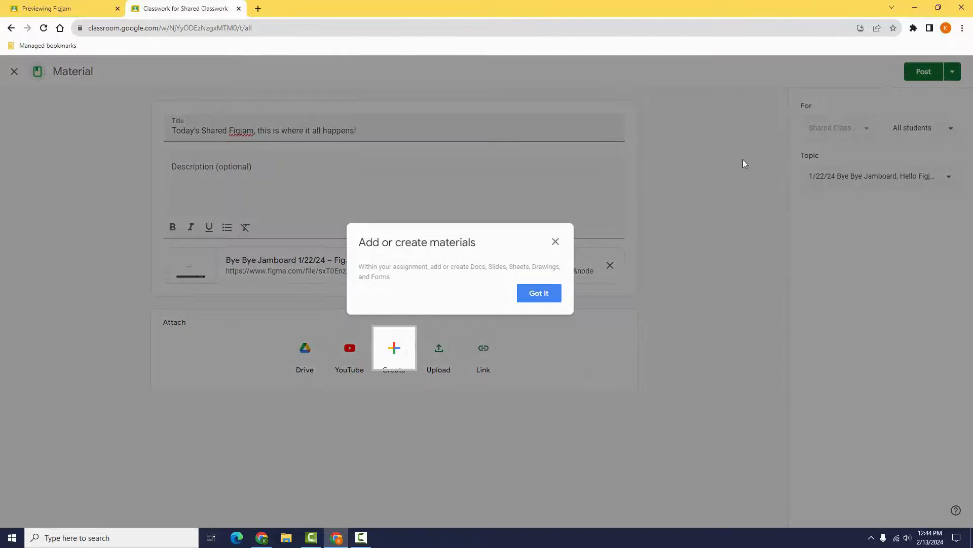